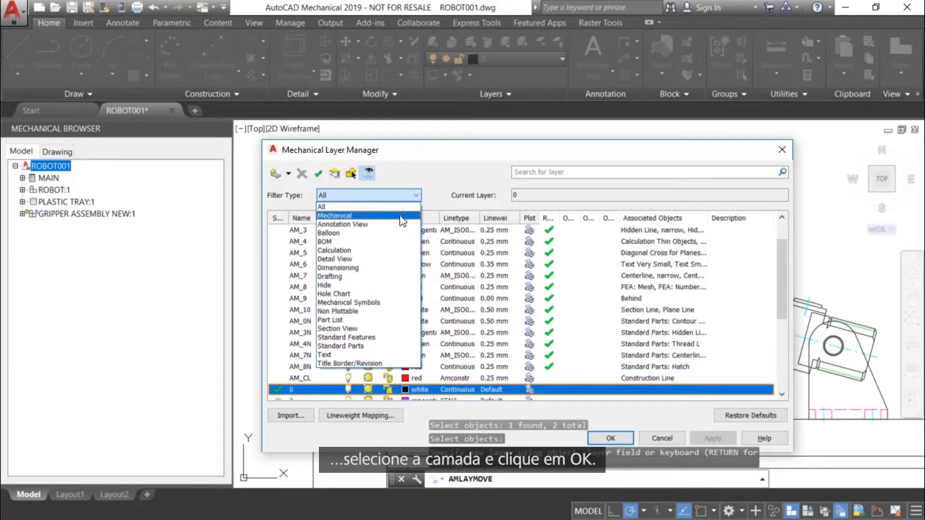
# - Filter the layer list to Mechanical and move the two selected parts to layer AM_4
pyautogui.click(334, 215)
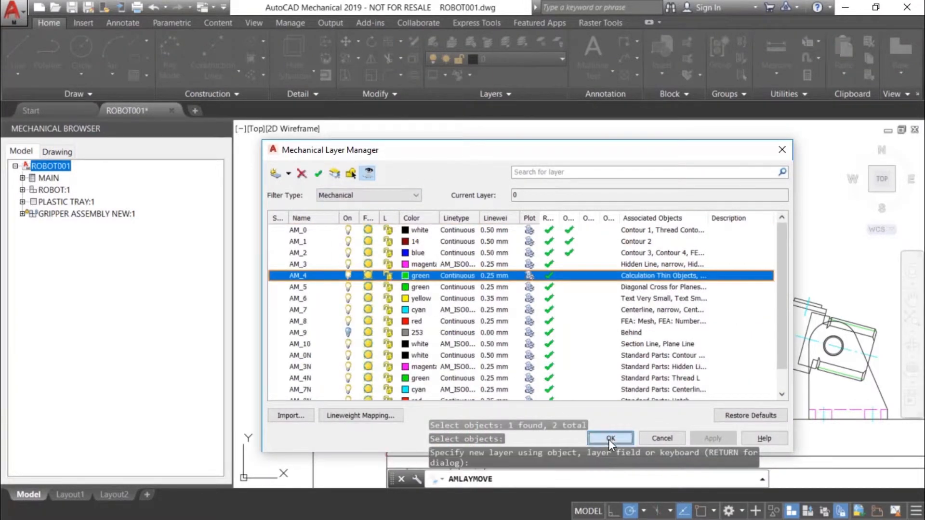
pyautogui.click(611, 438)
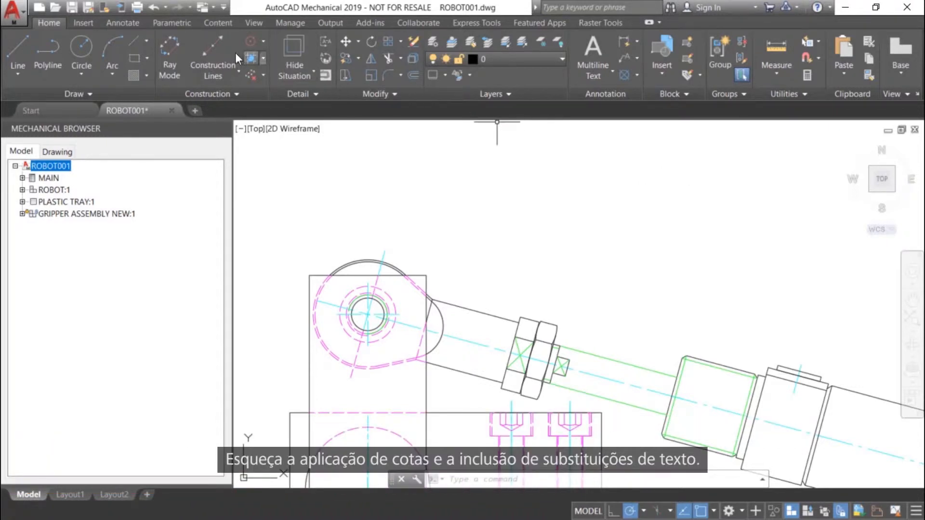
# - Switch to the Annotate ribbon to reach the dimensioning tools
pyautogui.click(122, 22)
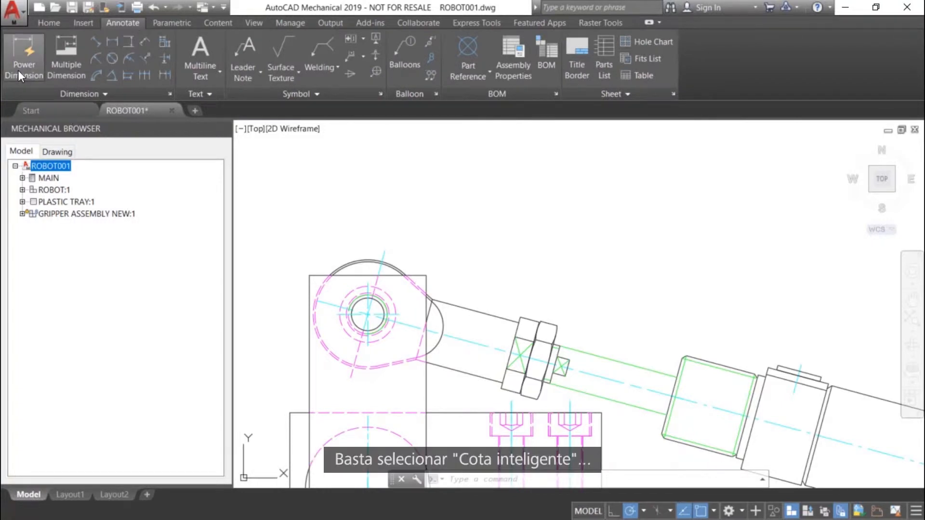
# - Launch the Power Dimension command for the gripper joint
pyautogui.click(25, 53)
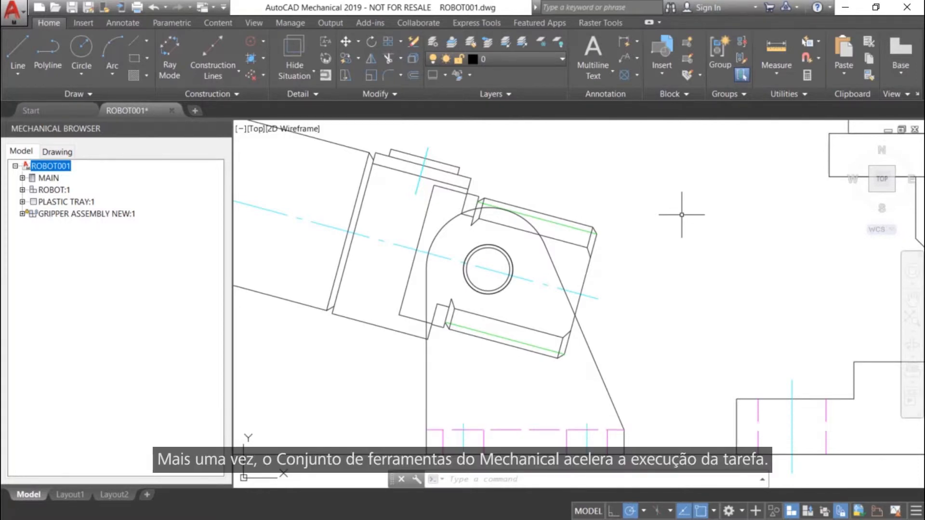
pyautogui.moveTo(675, 208)
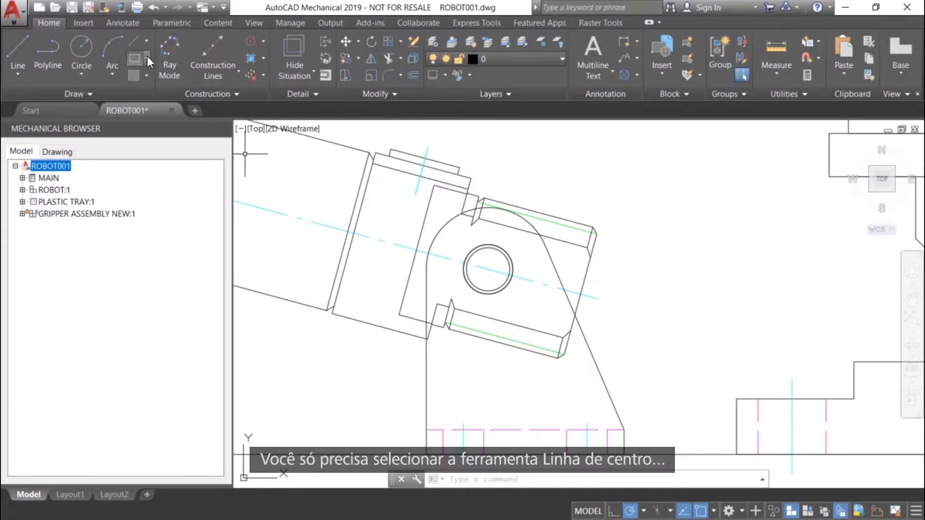
# - Choose Centerline Cross with Hole from the Centerline dropdown
pyautogui.click(144, 43)
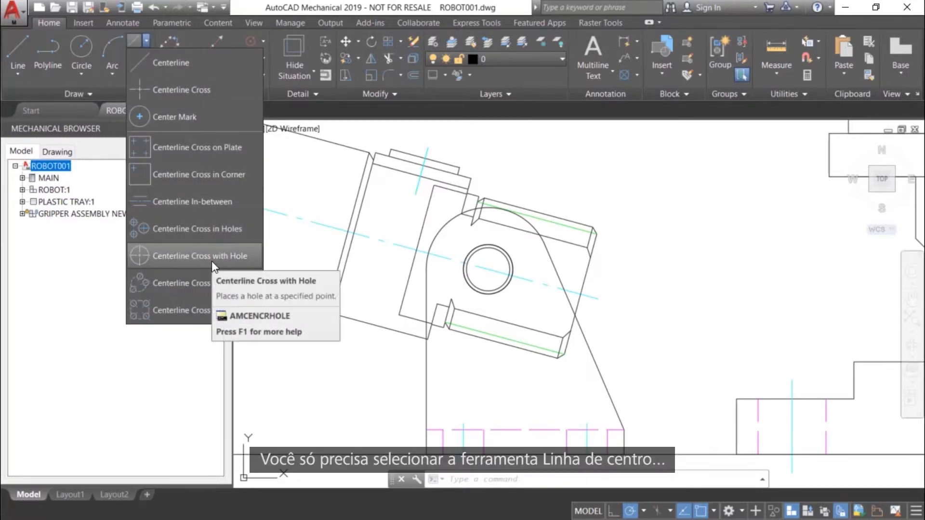
pyautogui.click(194, 256)
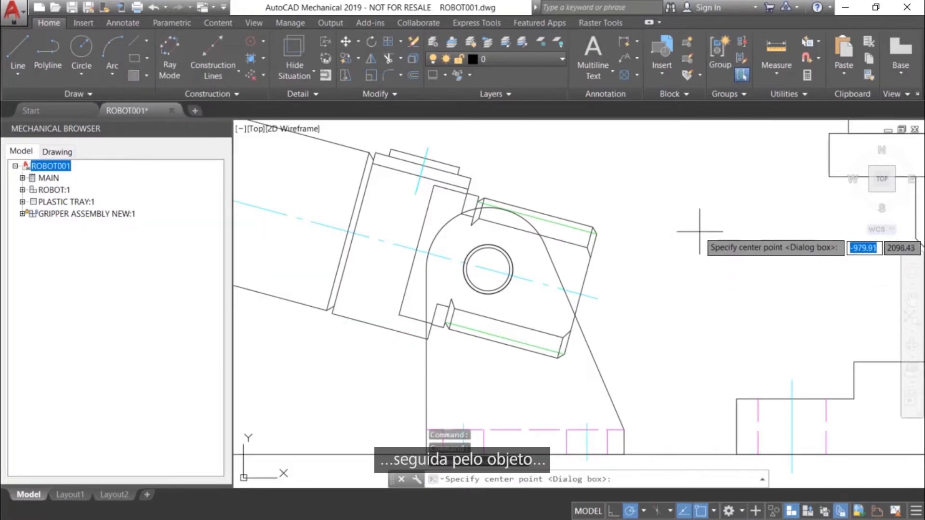